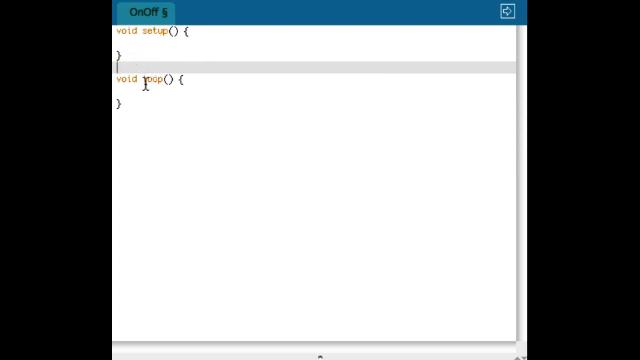
{"action": "mouse_move", "coordinate": [316, 72]}
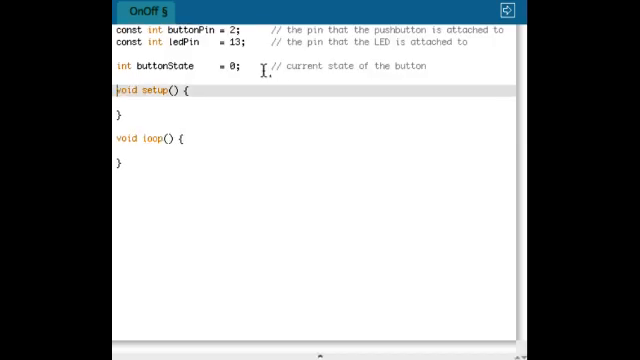
{"action": "mouse_move", "coordinate": [262, 40]}
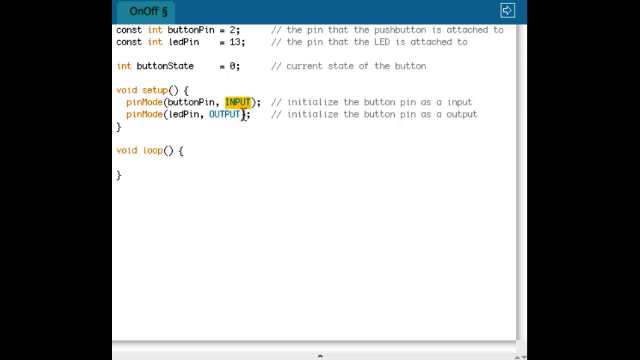
Step: Write loop() so buttonState = digitalRead(buttonPin) and digitalWrite(ledPin, buttonState) drive the LED
{"action": "left_click", "coordinate": [222, 104]}
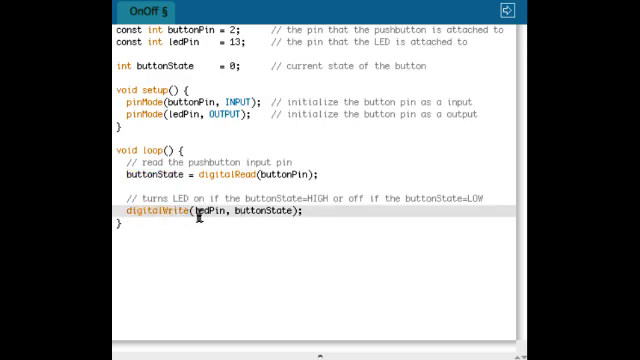
{"action": "double_click", "coordinate": [204, 216]}
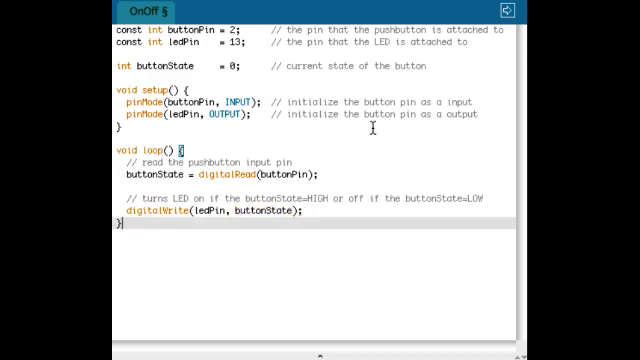
Step: In the State_change sketch, declare int lastButtonState = 0; and int ledState = 0; below buttonState
{"action": "left_click", "coordinate": [148, 12]}
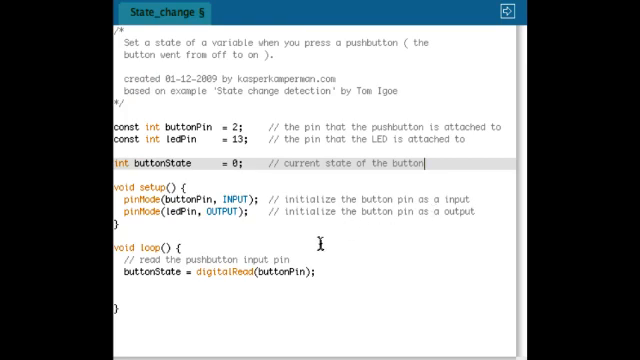
{"action": "mouse_move", "coordinate": [210, 156]}
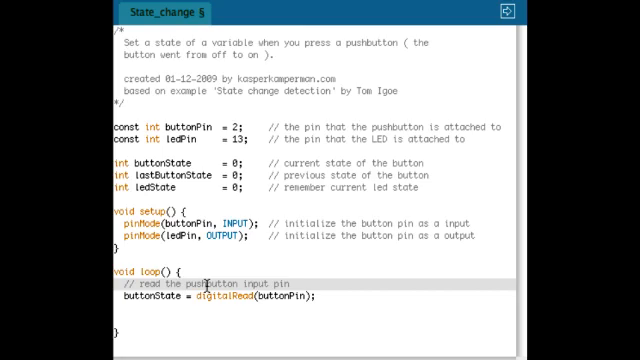
{"action": "scroll", "scroll_direction": "down", "scroll_amount": 3}
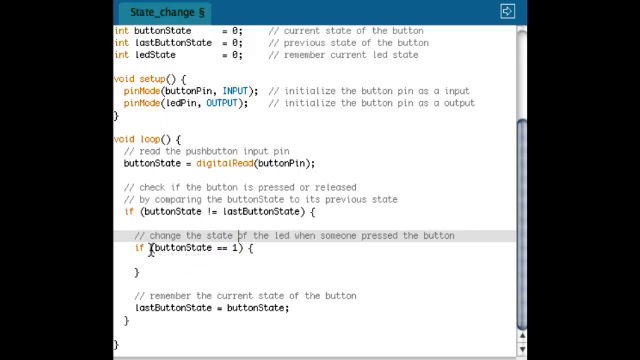
Step: Add if (buttonState != lastButtonState) with an empty buttonState == 1 block, then lastButtonState = buttonState;
{"action": "double_click", "coordinate": [176, 258]}
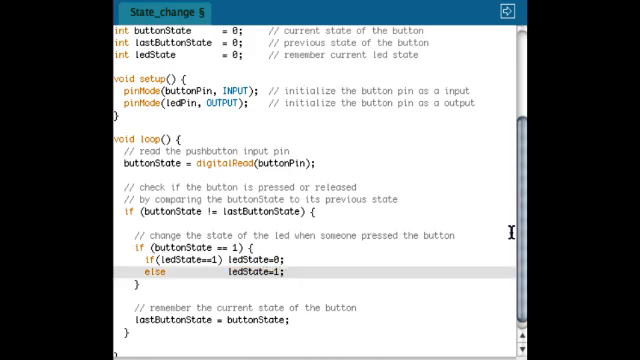
Step: Toggle ledState between 0 and 1 on press, write ledPin from ledState, and end loop with delay(20)
{"action": "scroll", "scroll_direction": "down", "scroll_amount": 3}
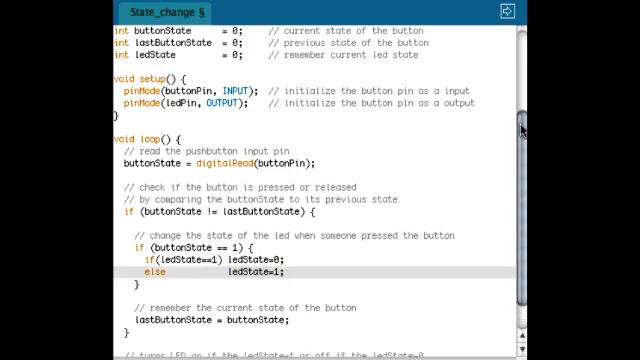
{"action": "scroll", "scroll_direction": "down", "scroll_amount": 3}
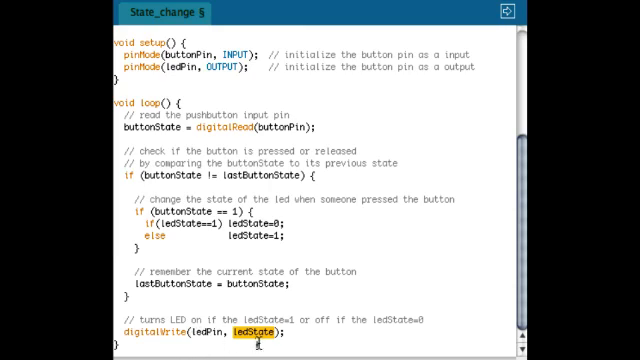
{"action": "scroll", "scroll_direction": "down", "scroll_amount": 3}
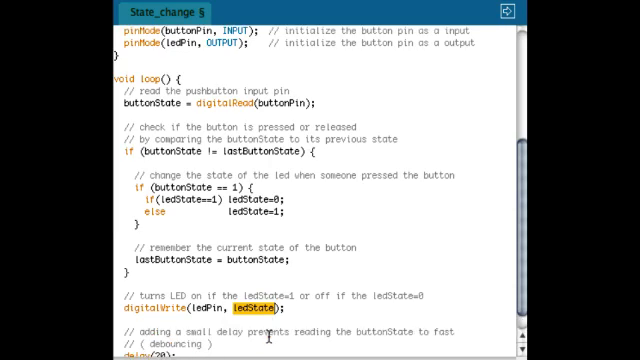
{"action": "scroll", "scroll_direction": "down", "scroll_amount": 3}
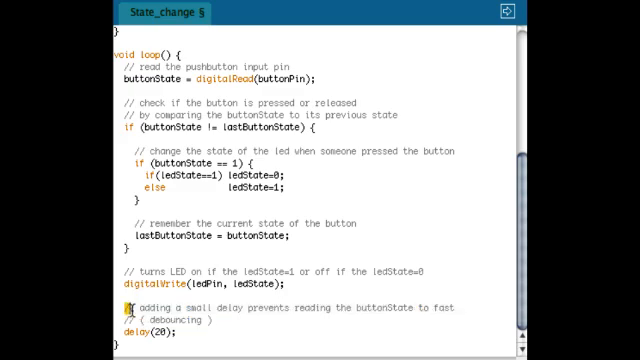
{"action": "double_click", "coordinate": [176, 322]}
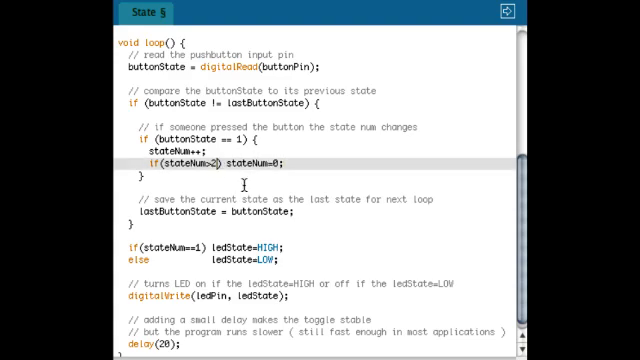
{"action": "mouse_move", "coordinate": [184, 144]}
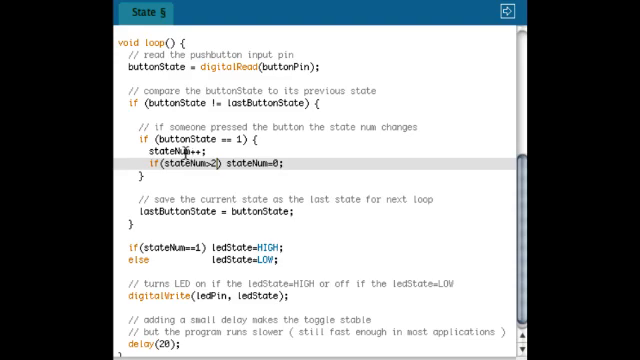